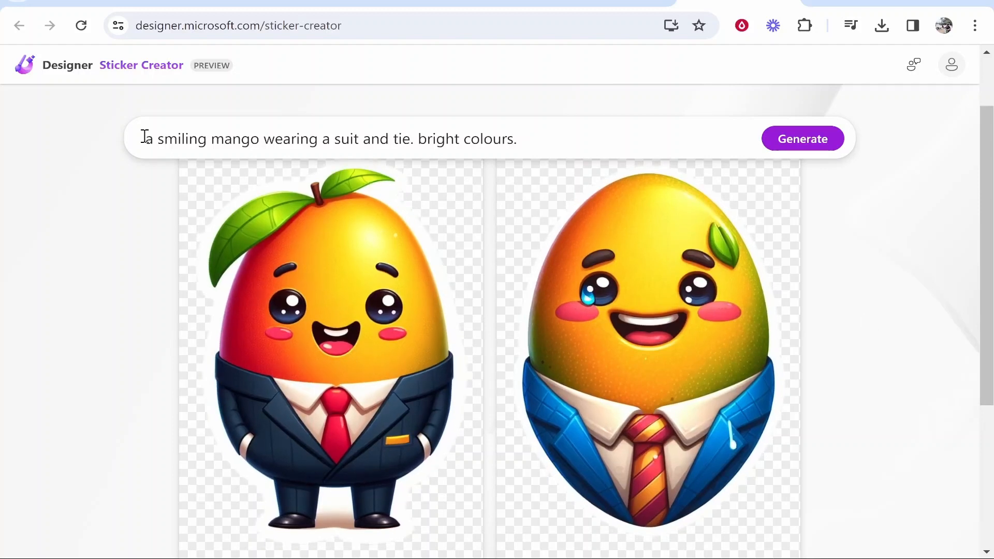
# Step: Enlarge the first smiling mango-in-a-suit sticker and download it to view in Photos
pyautogui.click(286, 139)
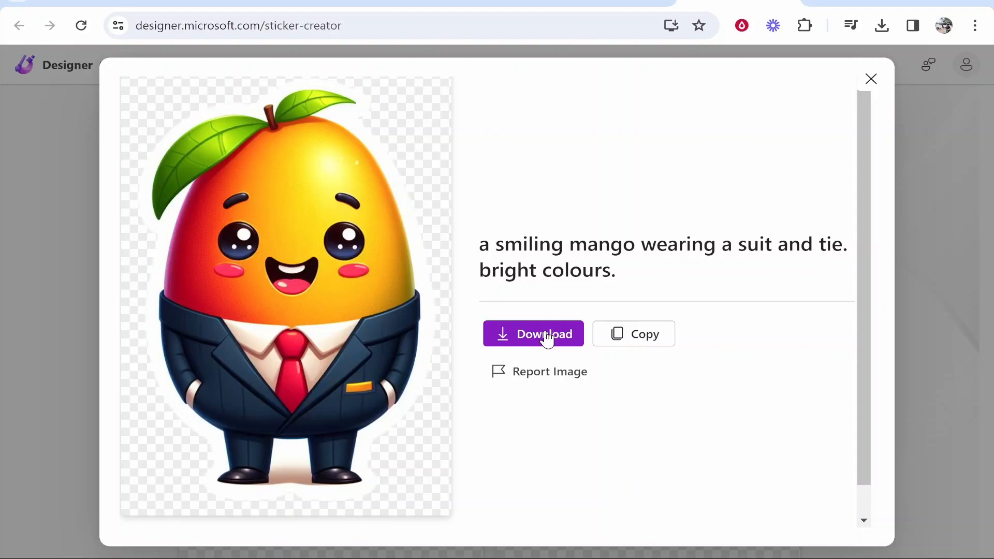
pyautogui.click(533, 334)
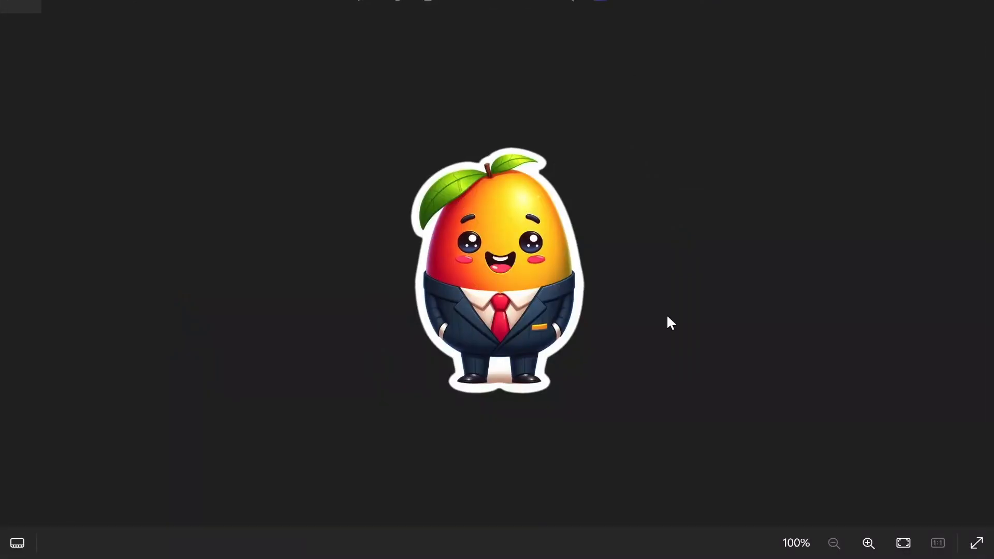
# Step: Close the mango sticker in Photos and return to Designer via a 'microsoft designer' Google search
pyautogui.click(868, 543)
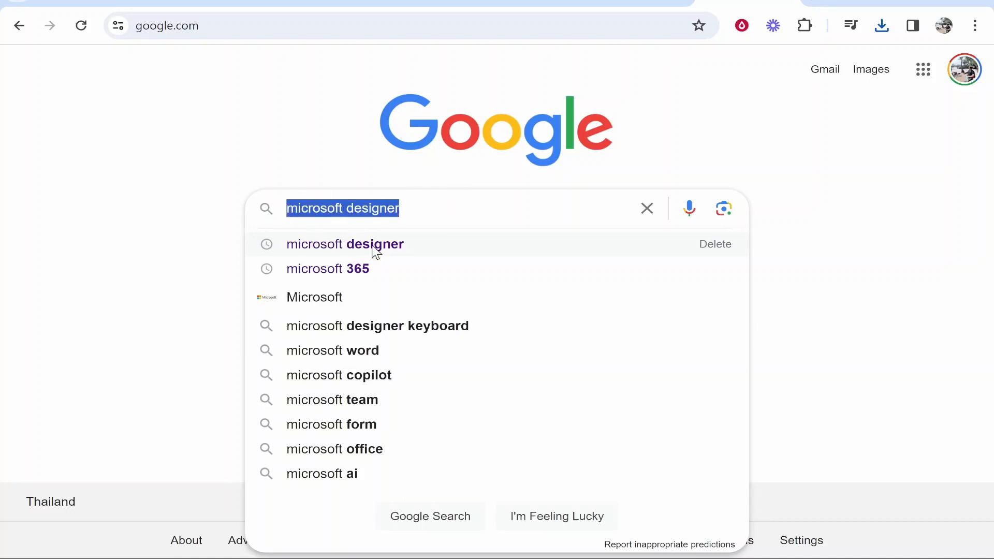
pyautogui.click(345, 243)
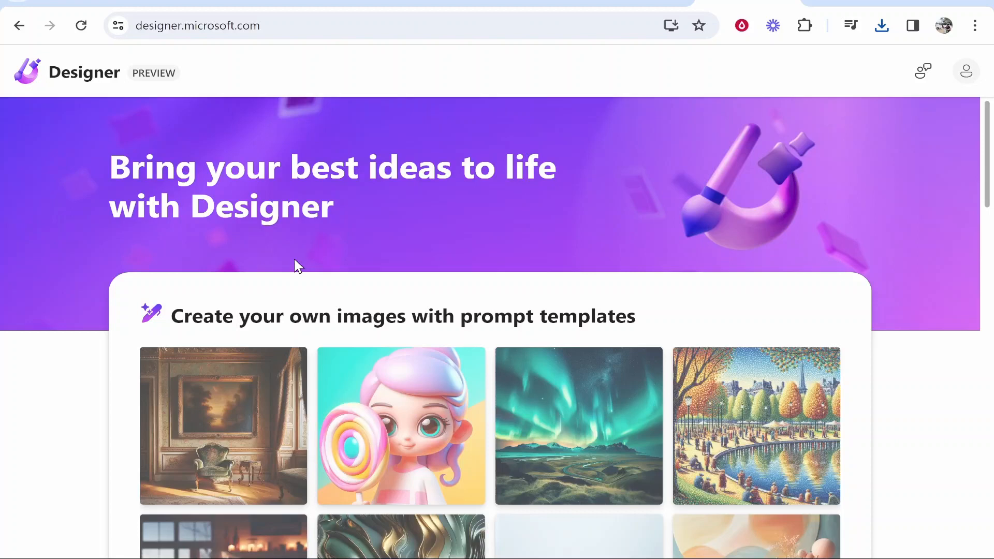
pyautogui.moveTo(684, 158)
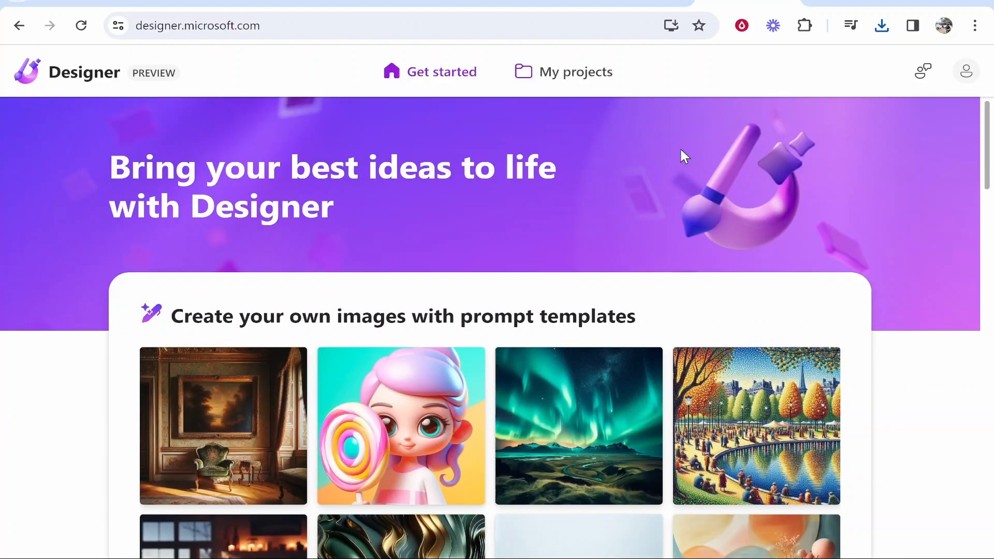
pyautogui.moveTo(805, 184)
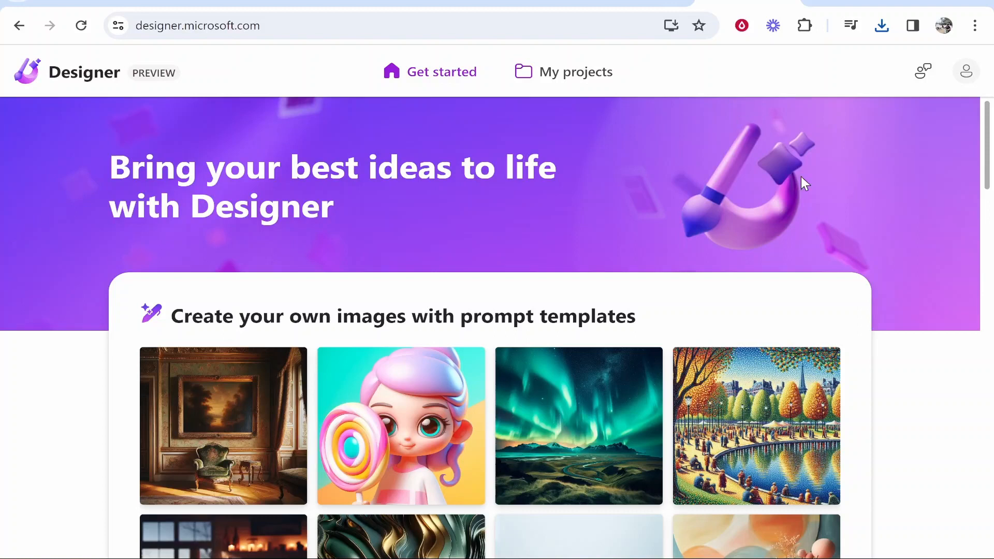
pyautogui.click(966, 71)
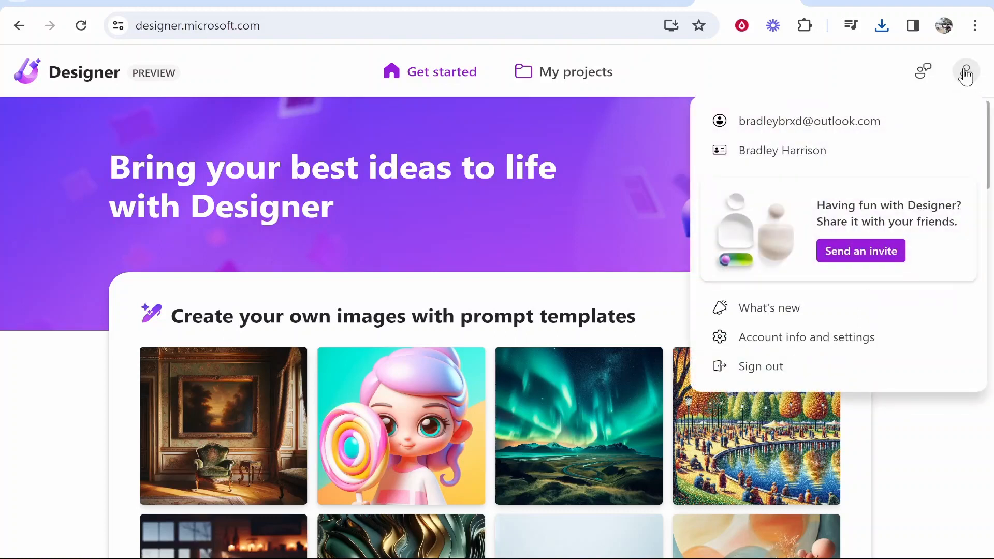
pyautogui.moveTo(768, 140)
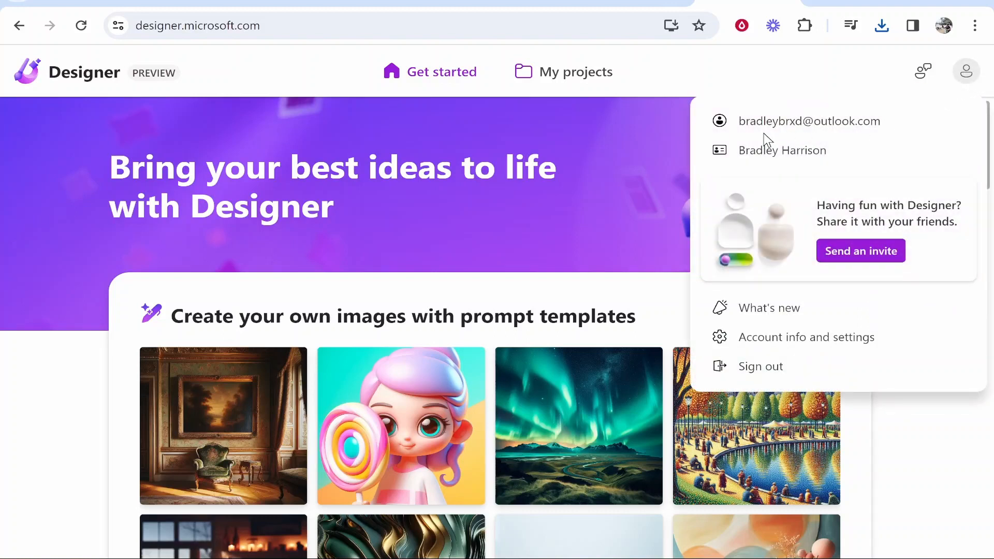
pyautogui.click(708, 245)
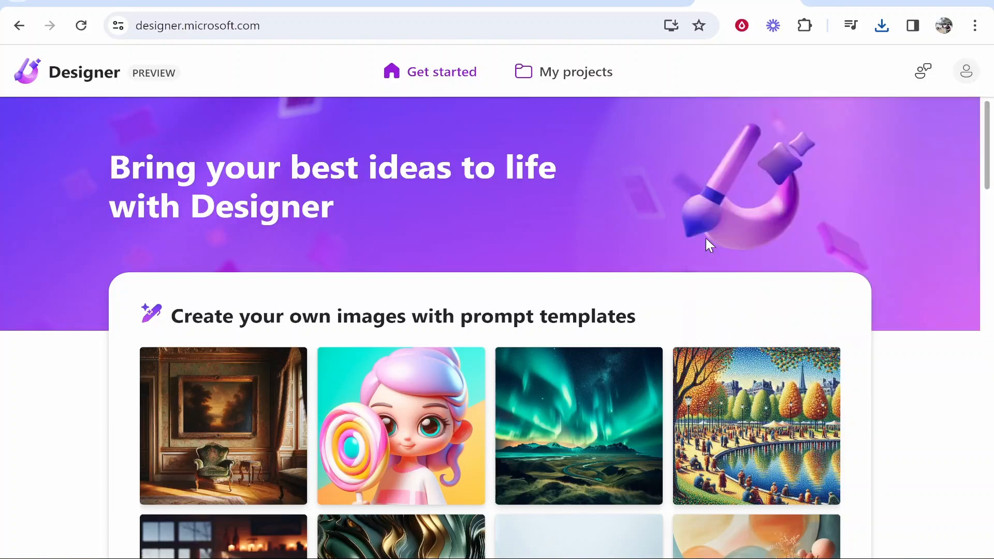
pyautogui.moveTo(413, 61)
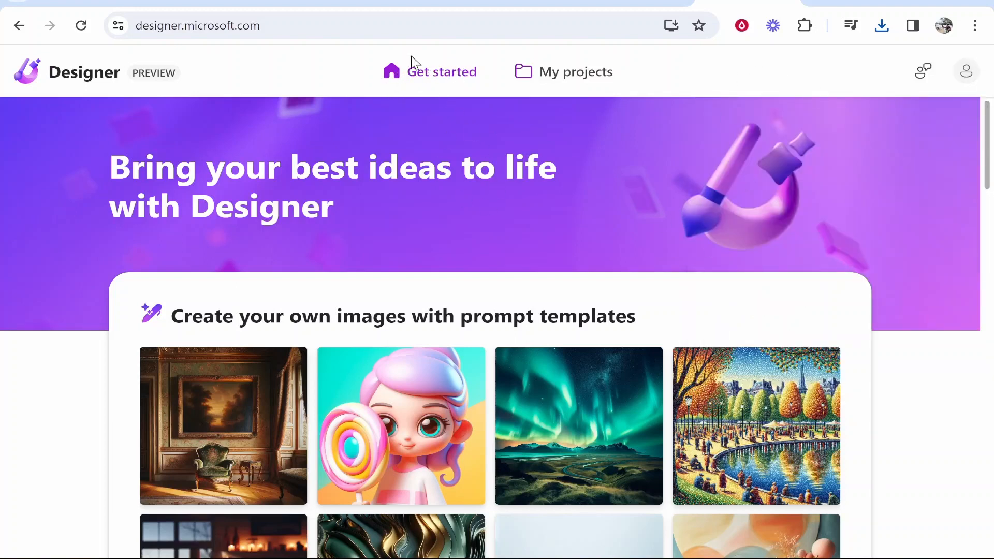
pyautogui.moveTo(598, 94)
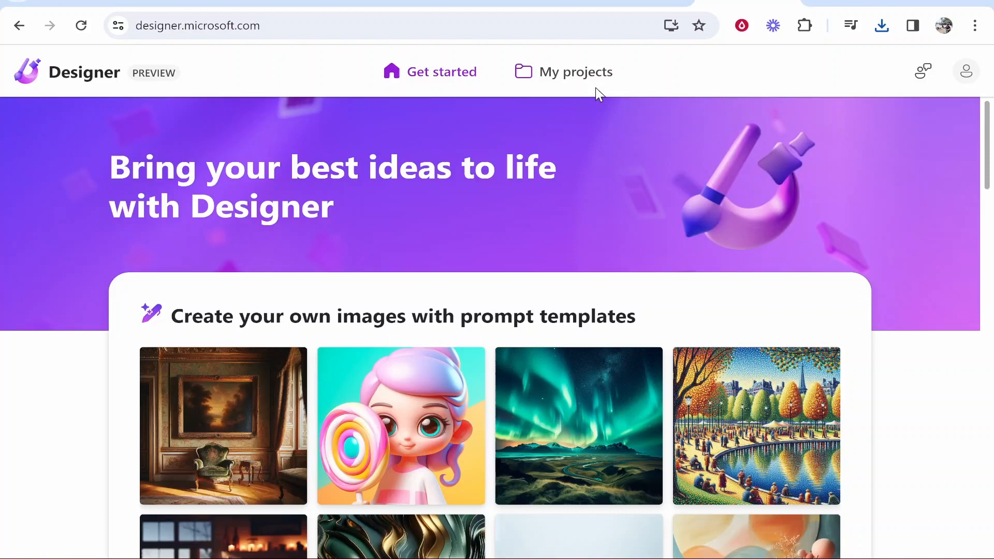
pyautogui.moveTo(576, 86)
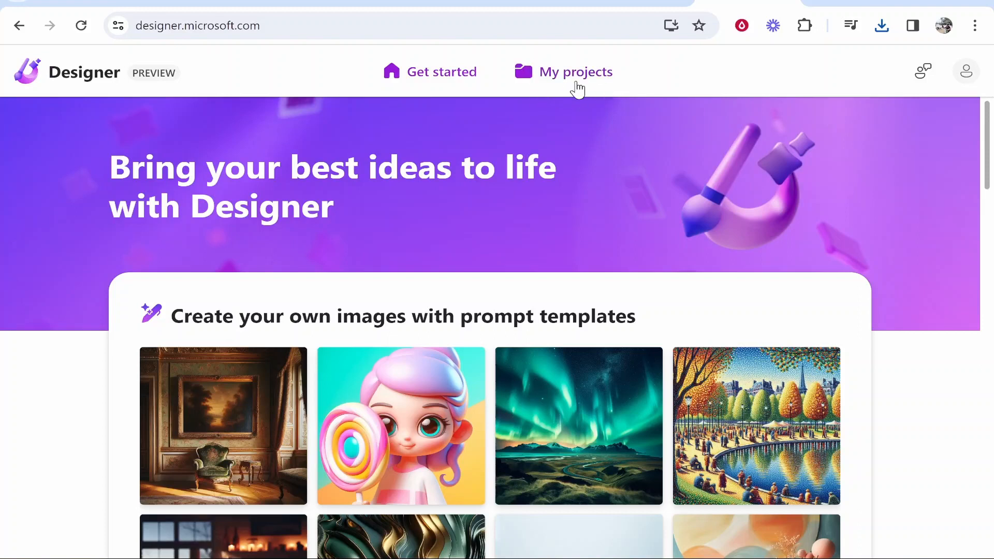
pyautogui.moveTo(707, 99)
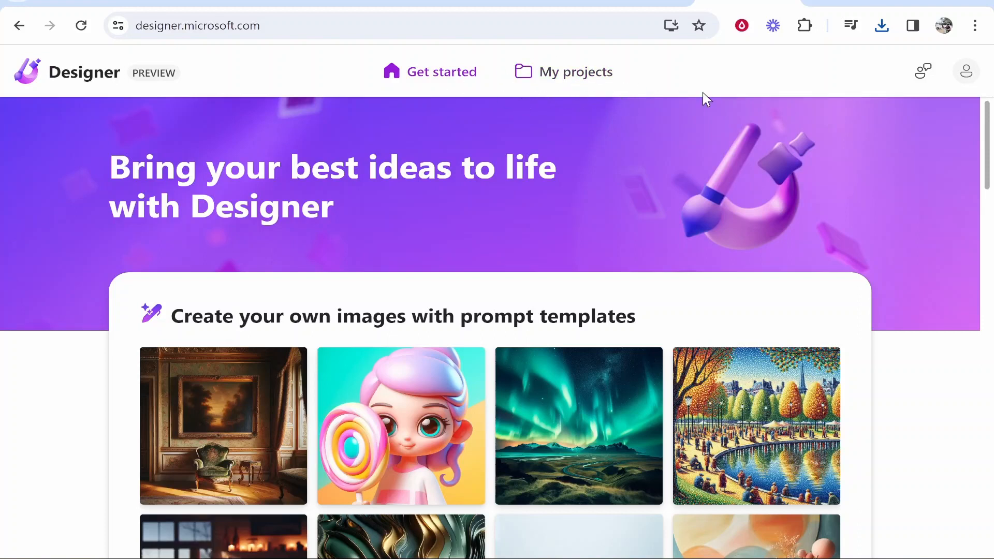
# Step: Find 'Get started with generative AI' and launch the Sticker Creator card
pyautogui.scroll(-3)
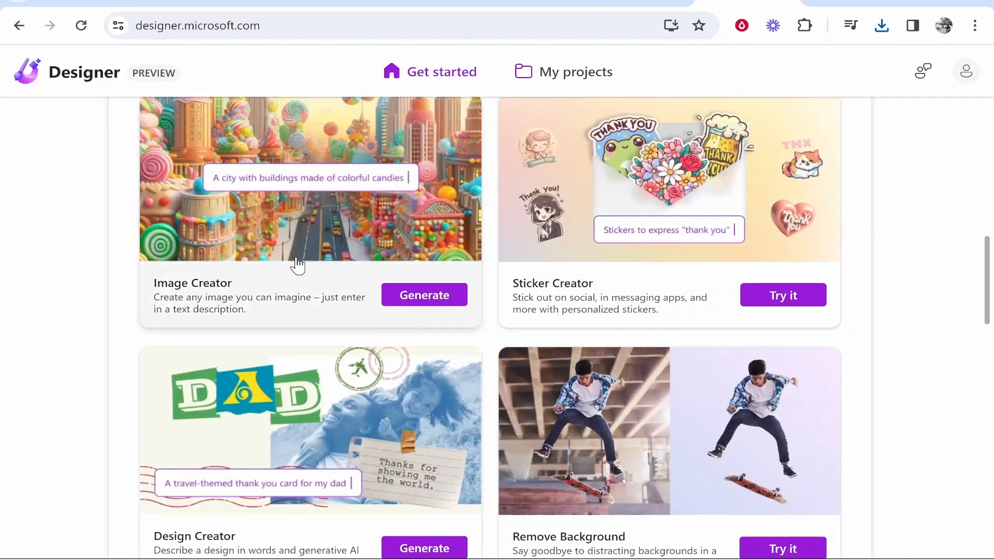
pyautogui.scroll(-3)
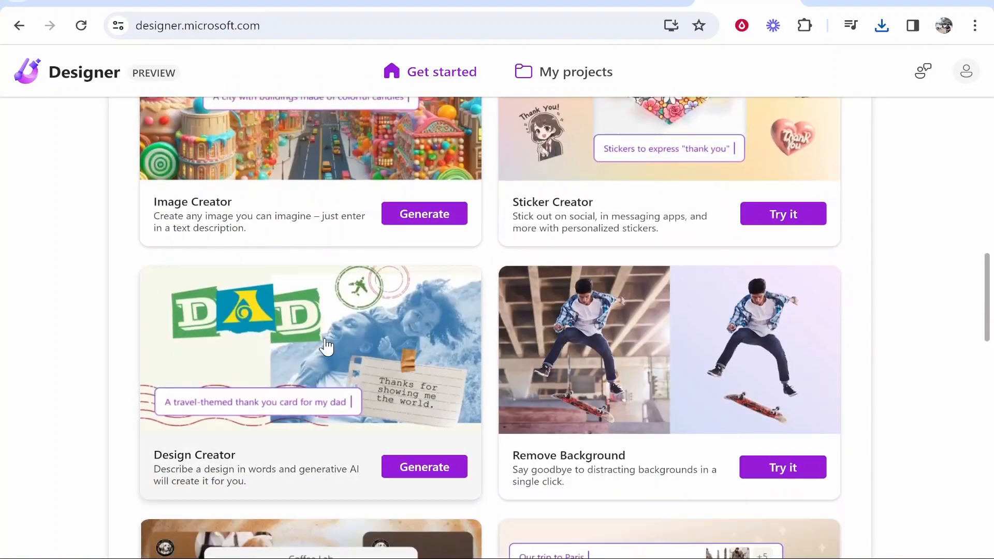
pyautogui.scroll(3)
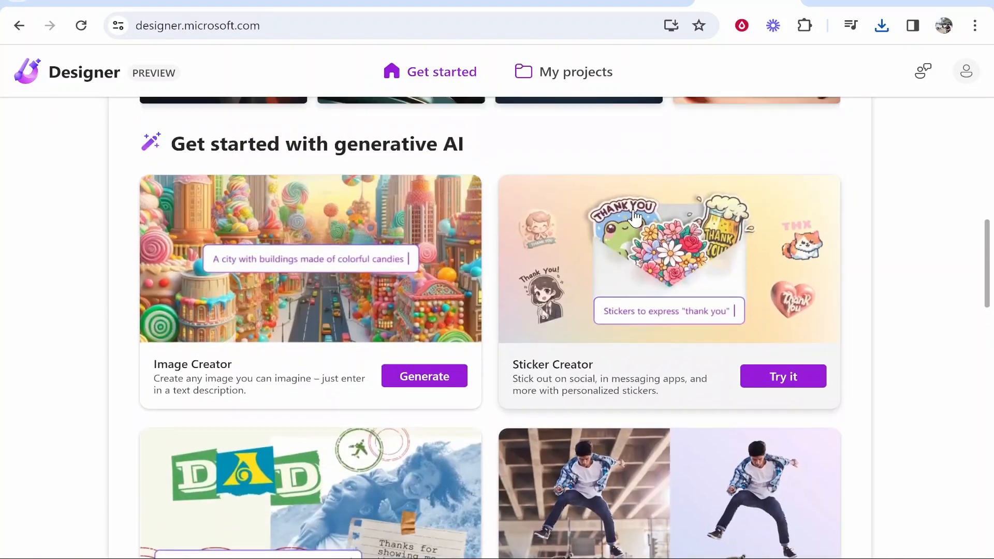
pyautogui.moveTo(630, 367)
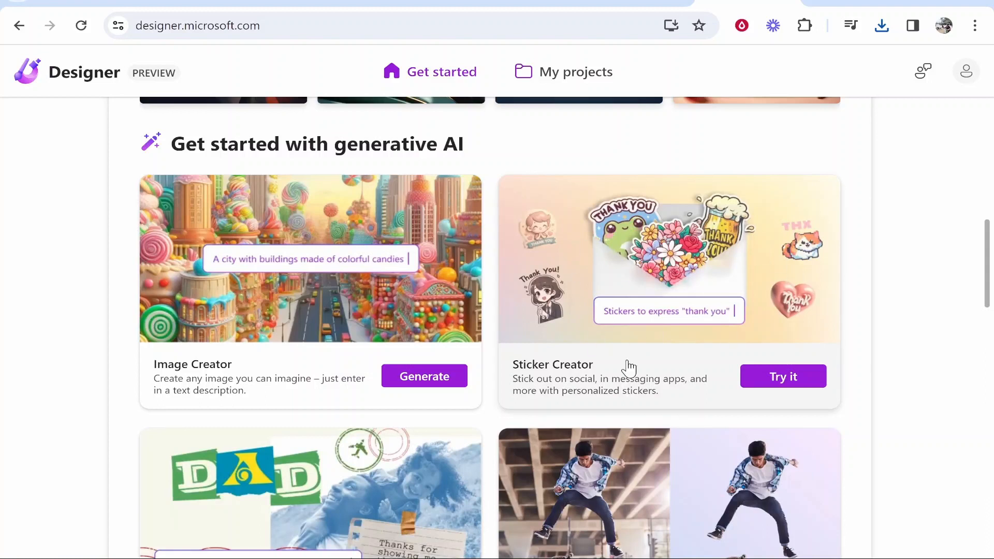
pyautogui.moveTo(782, 376)
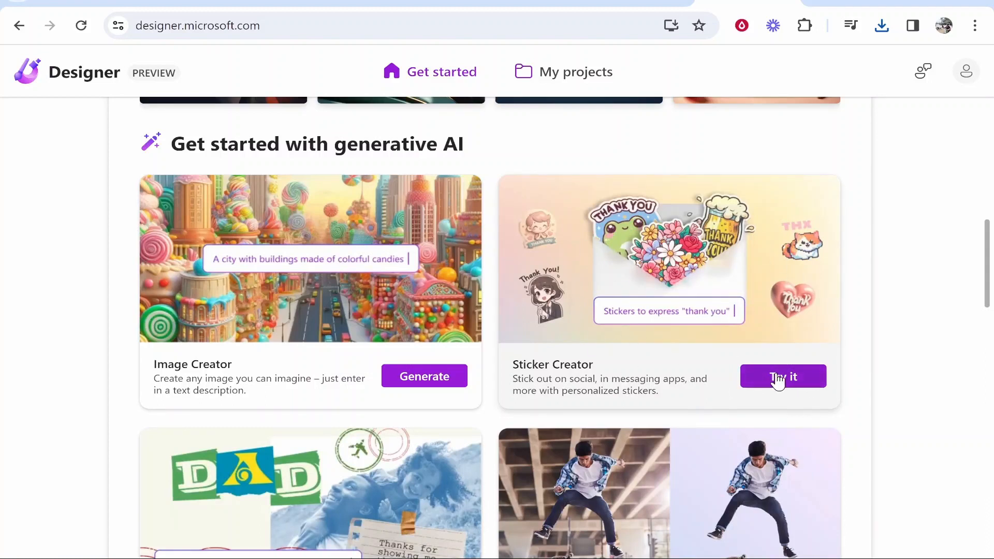
pyautogui.click(783, 376)
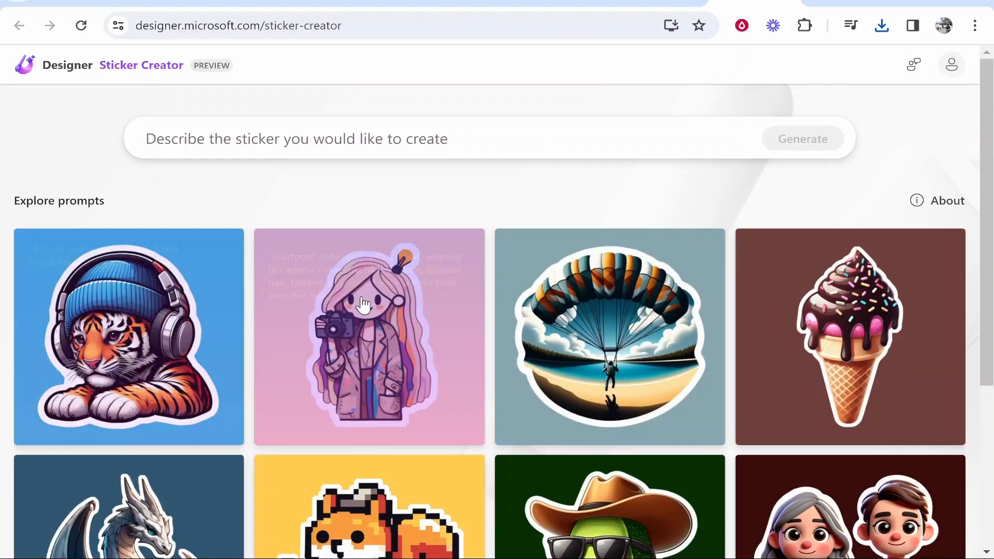
pyautogui.moveTo(609, 289)
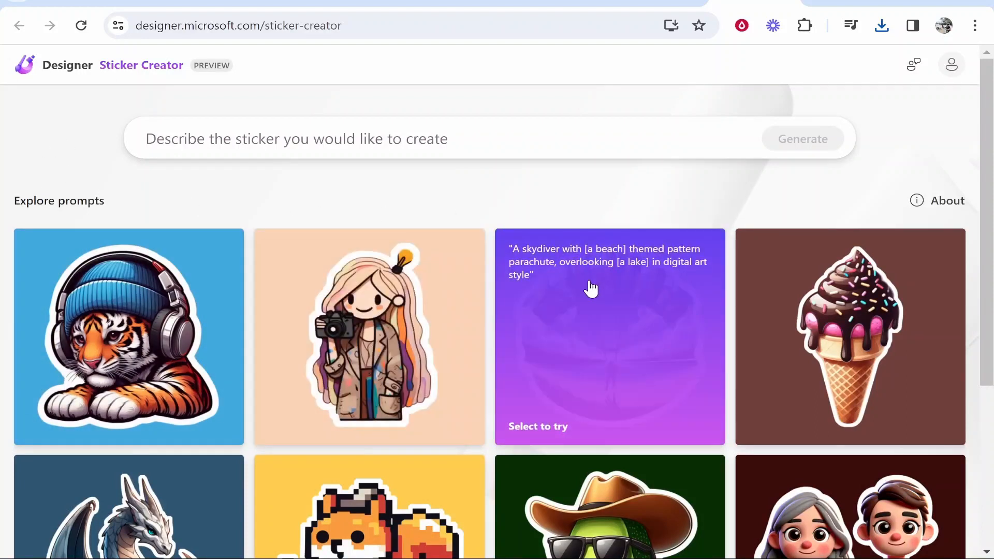
pyautogui.moveTo(560, 300)
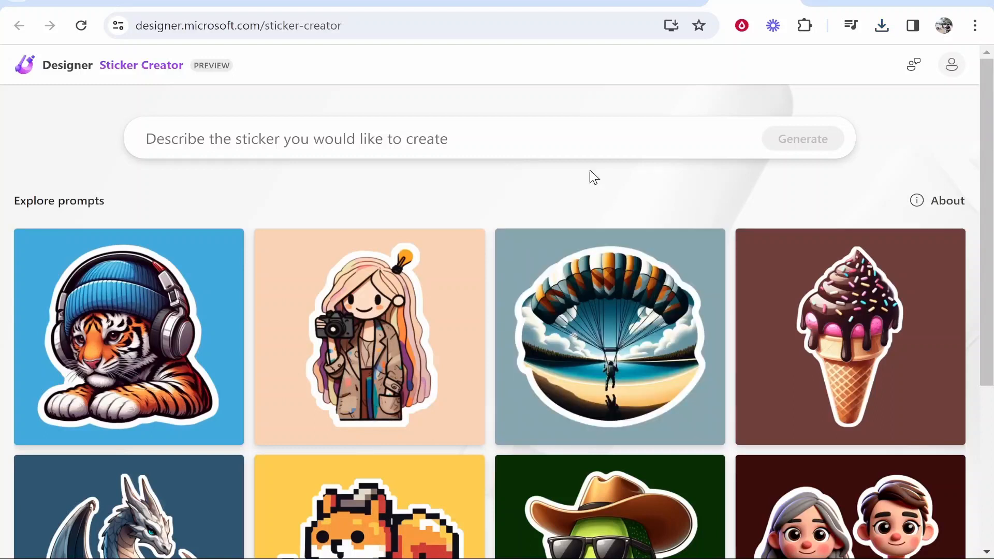
pyautogui.moveTo(443, 213)
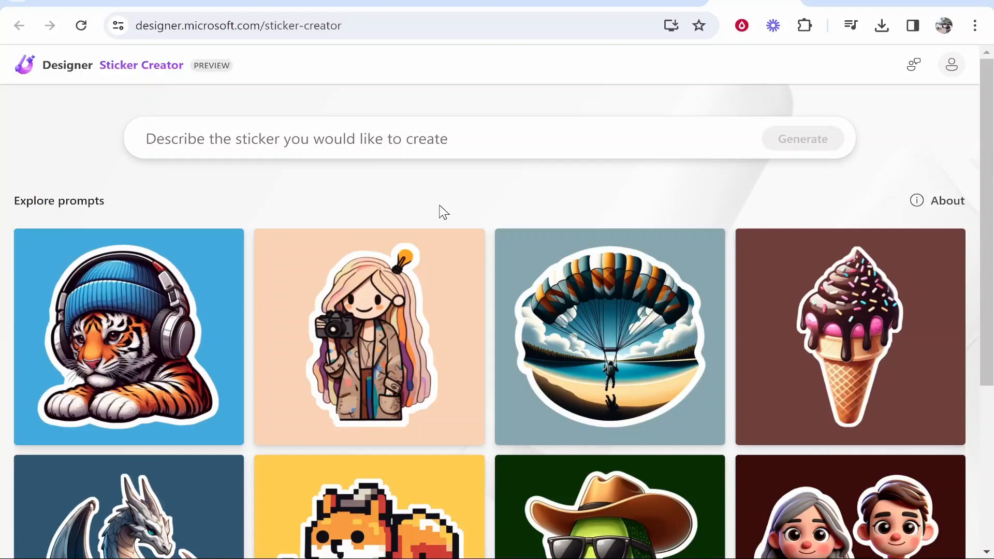
pyautogui.moveTo(433, 215)
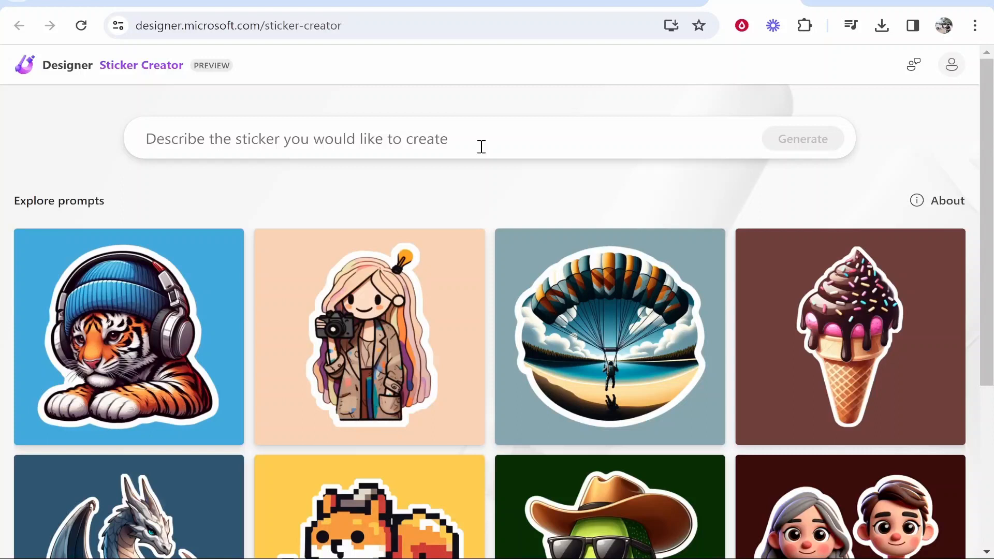
# Step: Enter 'a dancing burger with legs and arms, holding a speaker', then change burger to cheeseburger
pyautogui.write('a dancing burger with legs and arms, holding a speaker')
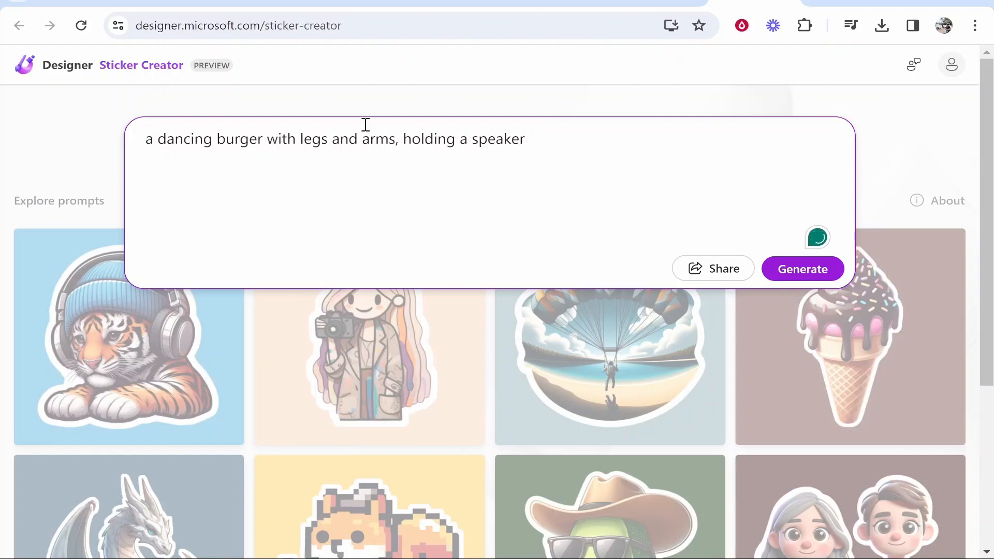
pyautogui.moveTo(213, 139)
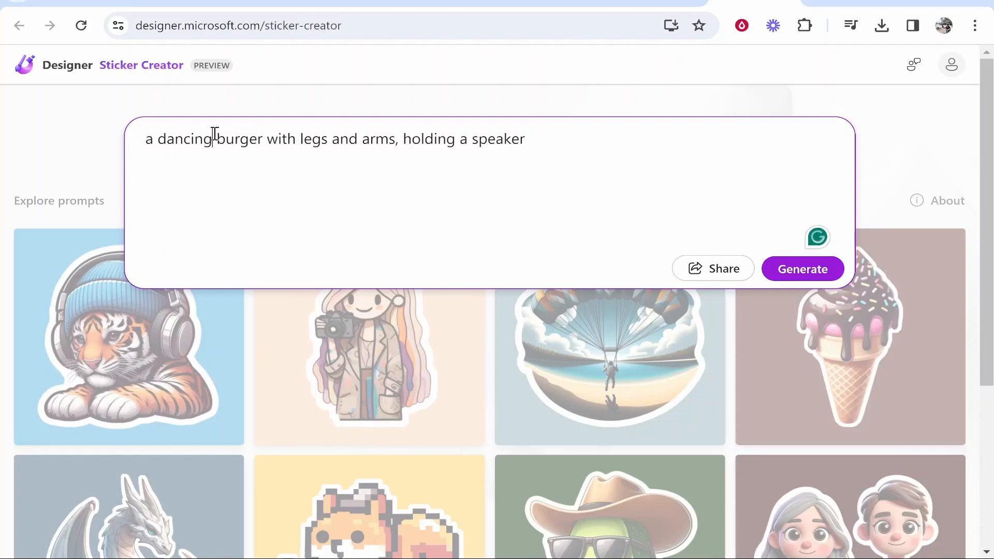
pyautogui.write('cheese')
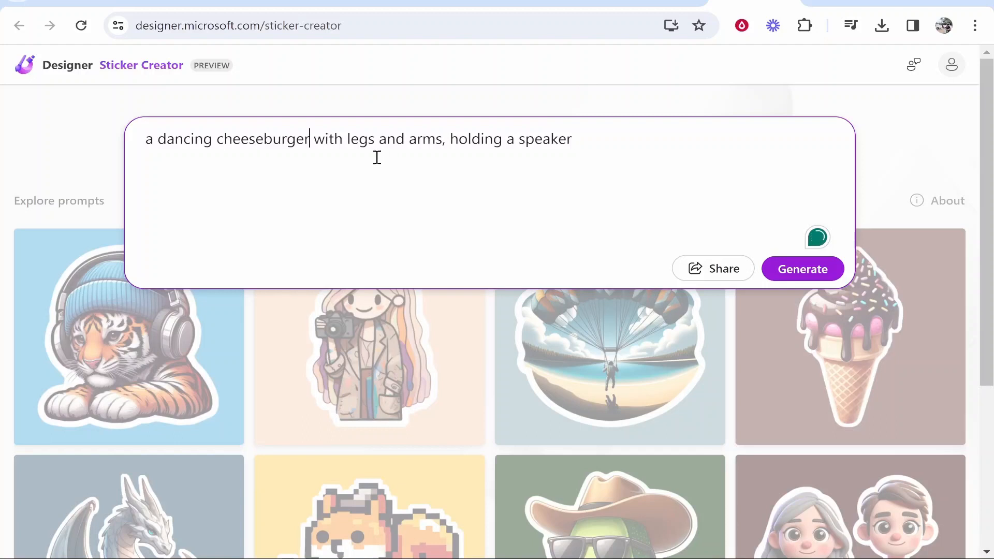
pyautogui.moveTo(429, 161)
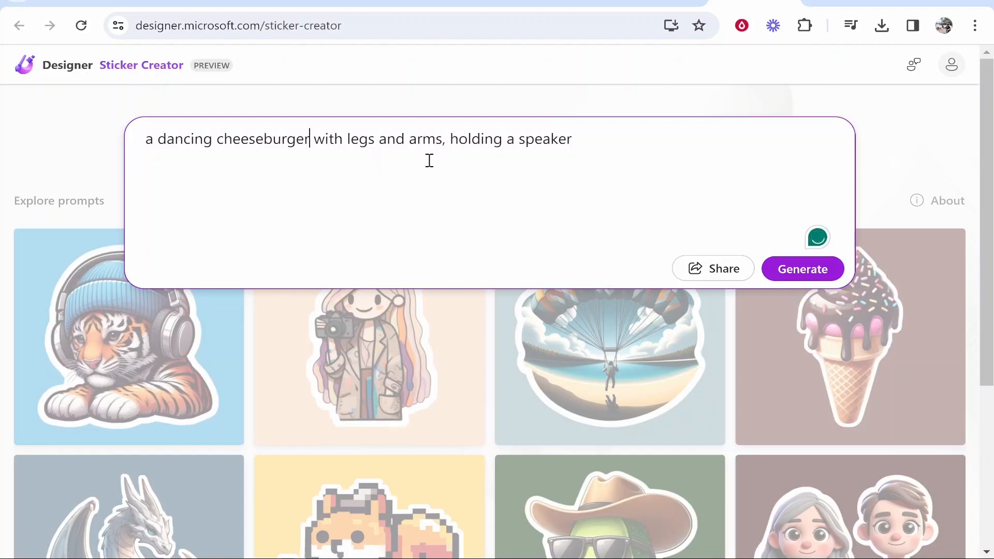
pyautogui.moveTo(815, 279)
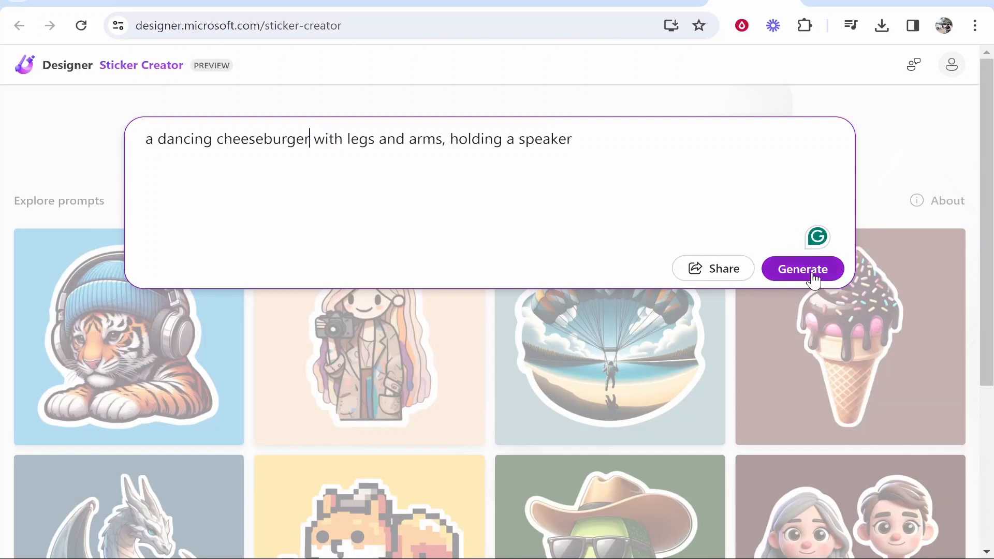
# Step: Generate the cheeseburger stickers and download the realistic 3D-style one
pyautogui.click(802, 269)
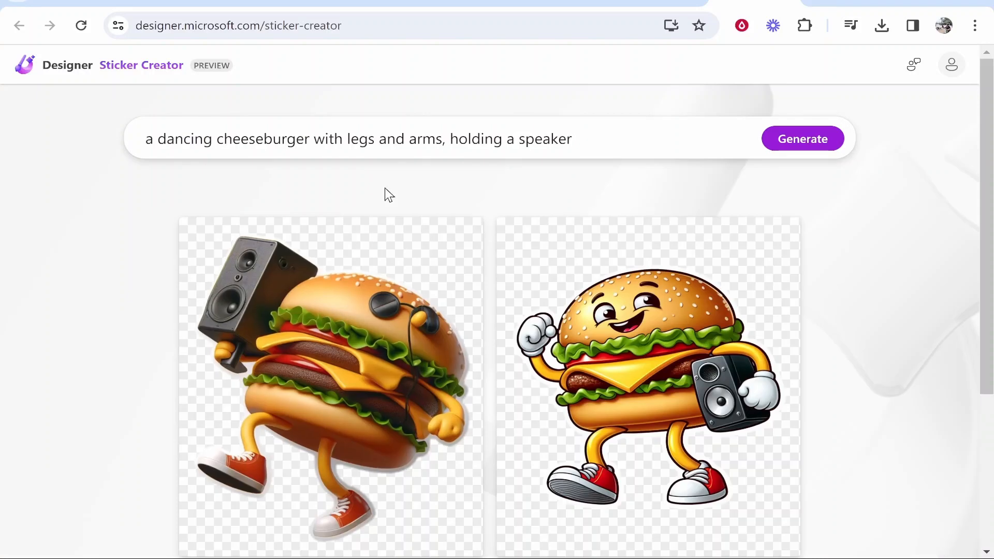
pyautogui.scroll(-3)
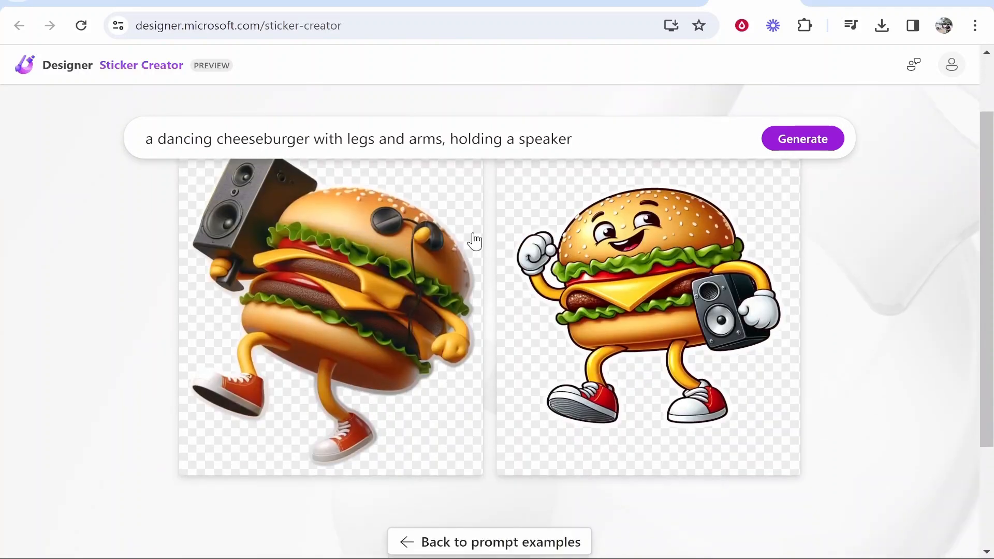
pyautogui.moveTo(289, 269)
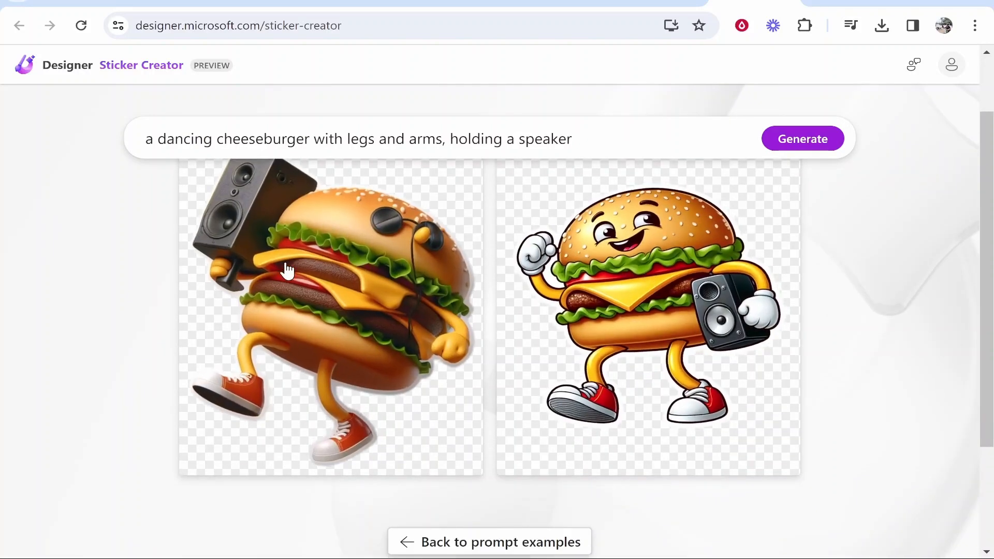
pyautogui.moveTo(352, 361)
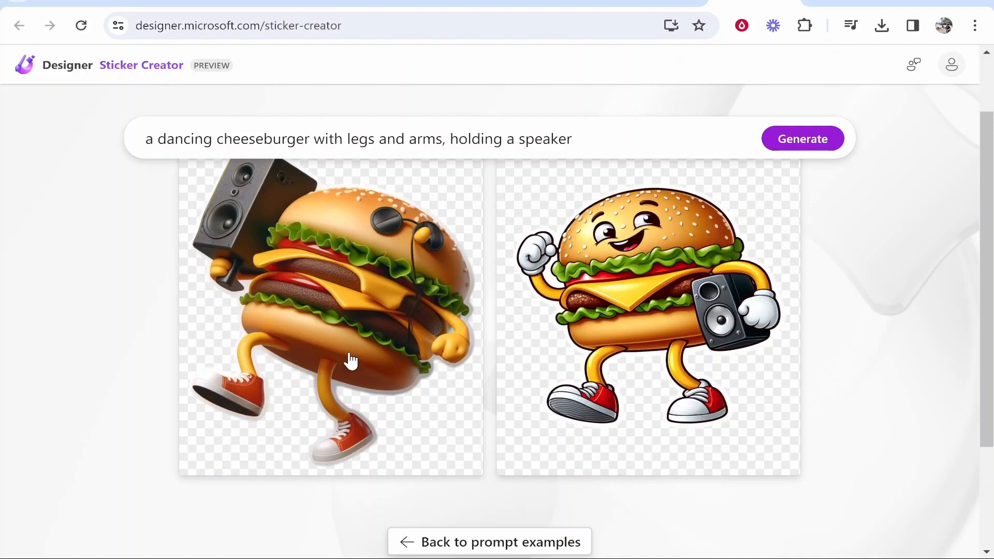
pyautogui.moveTo(576, 335)
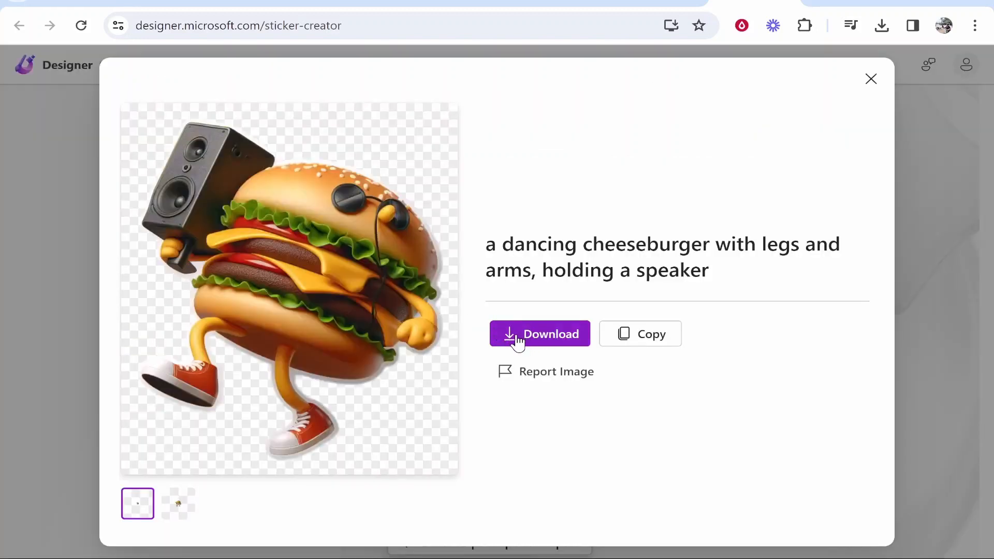
pyautogui.click(540, 334)
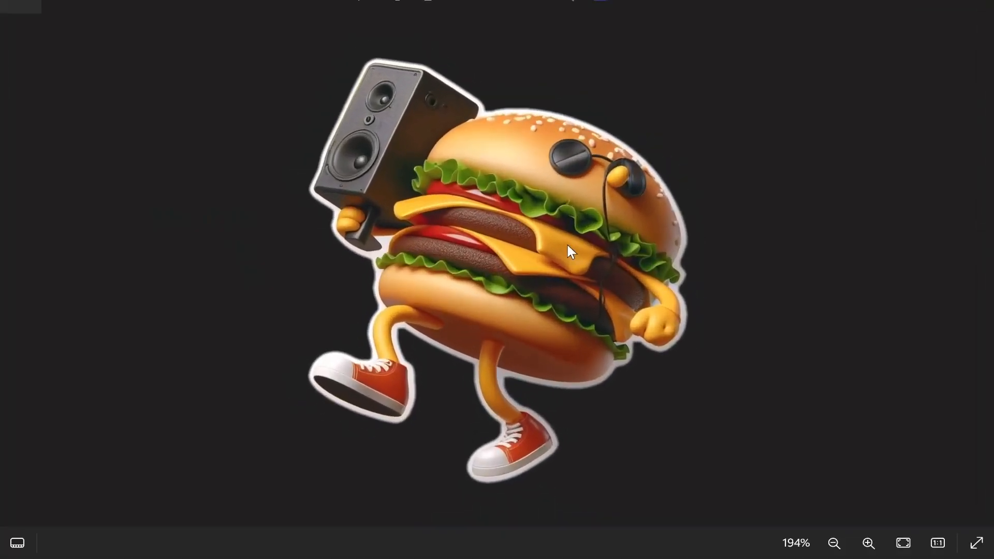
# Step: Zoom out in Photos to show the whole cheeseburger sticker on its transparent background
pyautogui.click(834, 543)
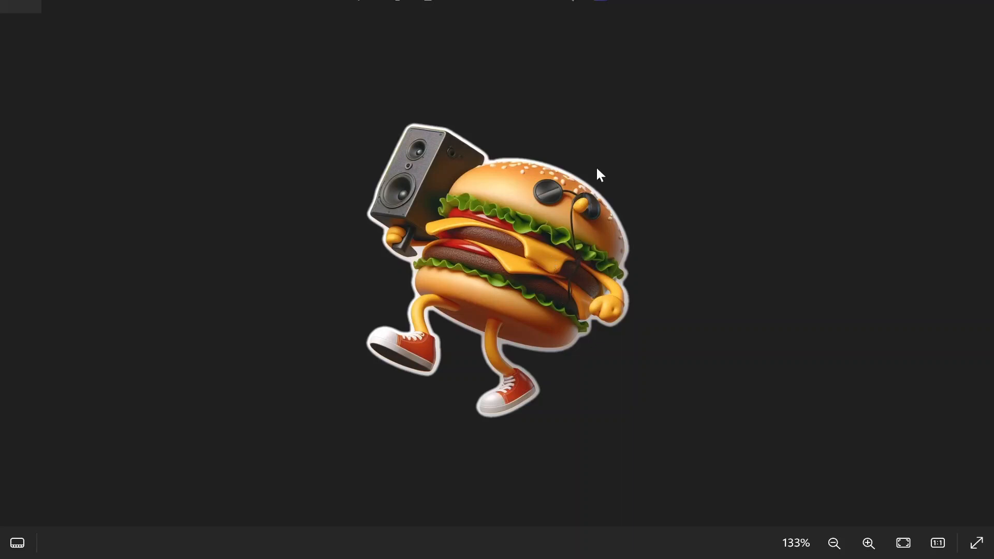
pyautogui.moveTo(781, 107)
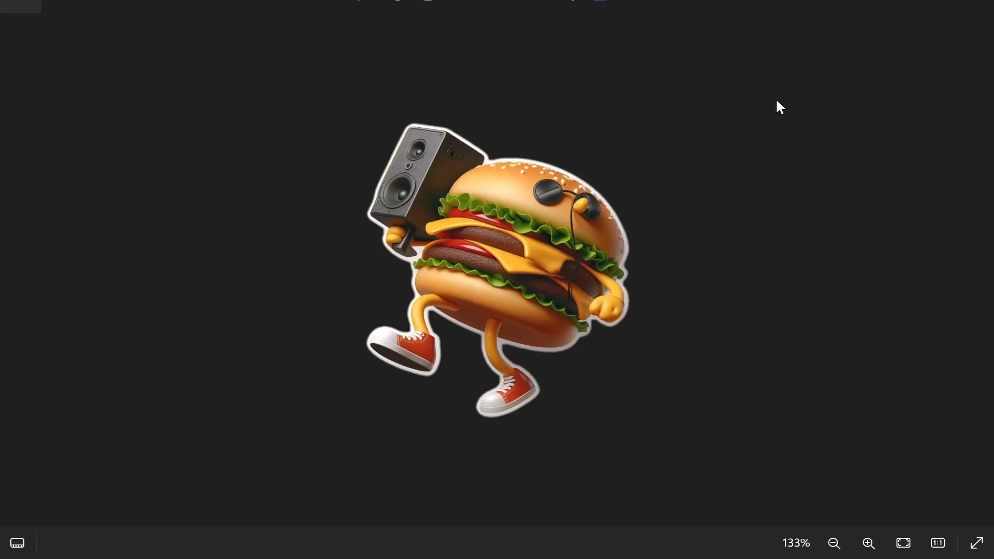